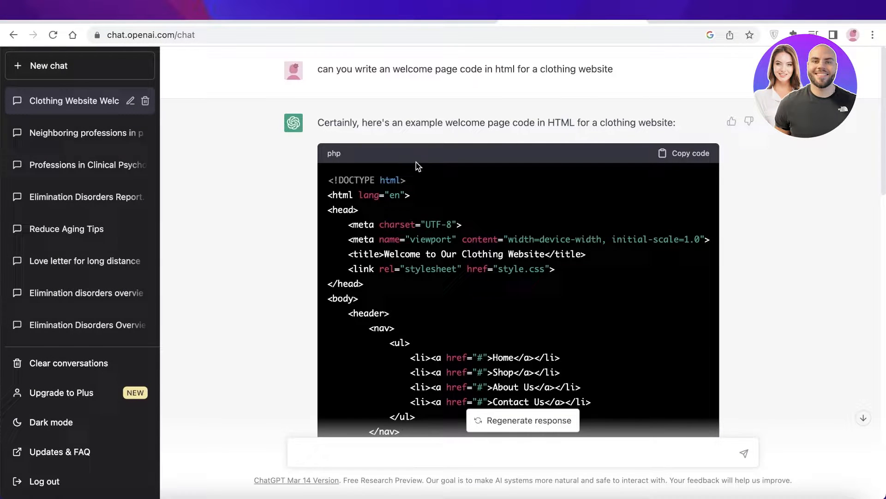
Step: Add a new page and paste the ChatGPT clothing welcome-page HTML into the editor
click(683, 153)
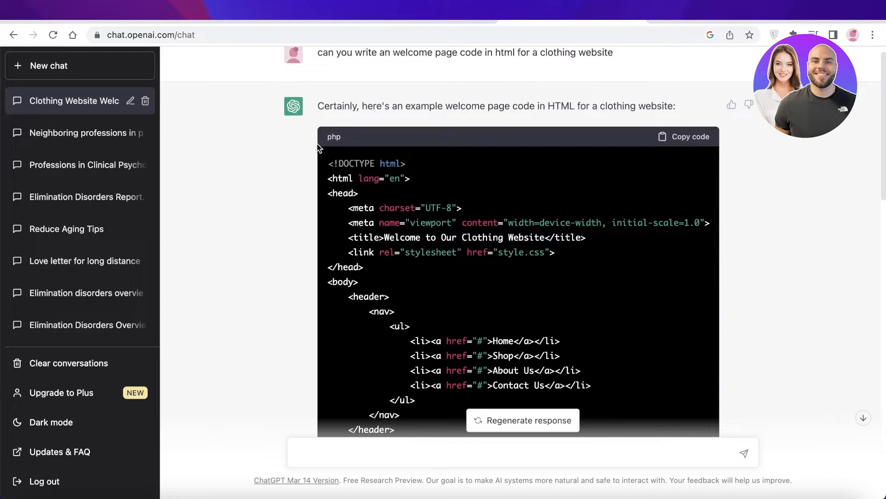
scroll(down, 3)
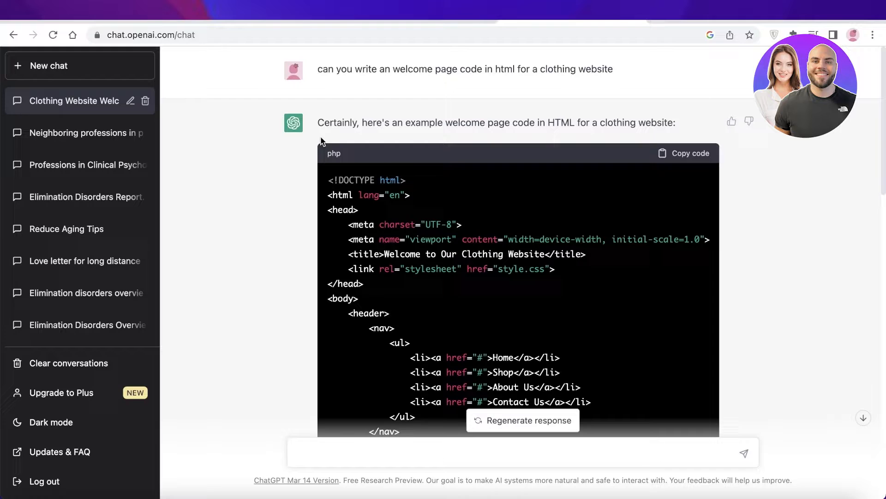
scroll(down, 3)
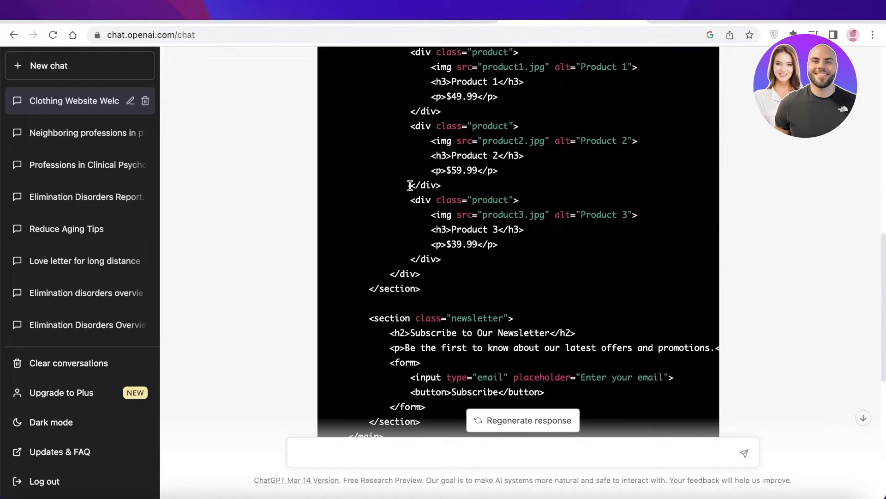
scroll(down, 3)
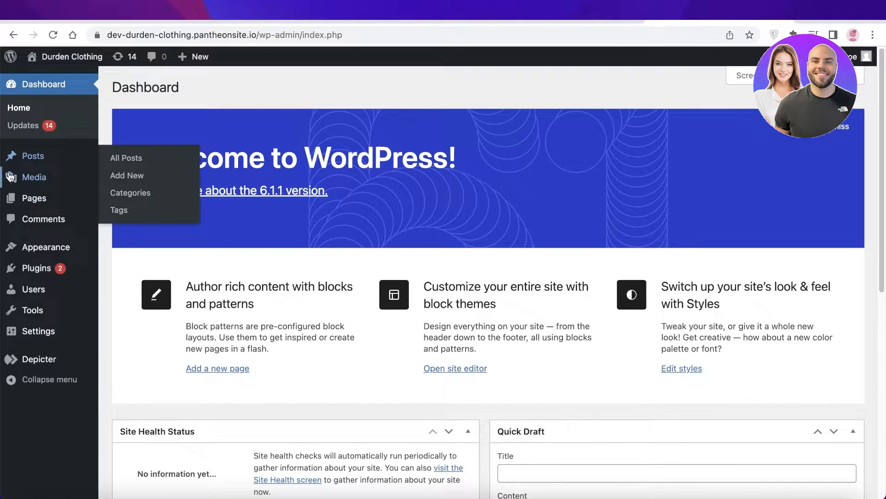
mouse_move(33, 198)
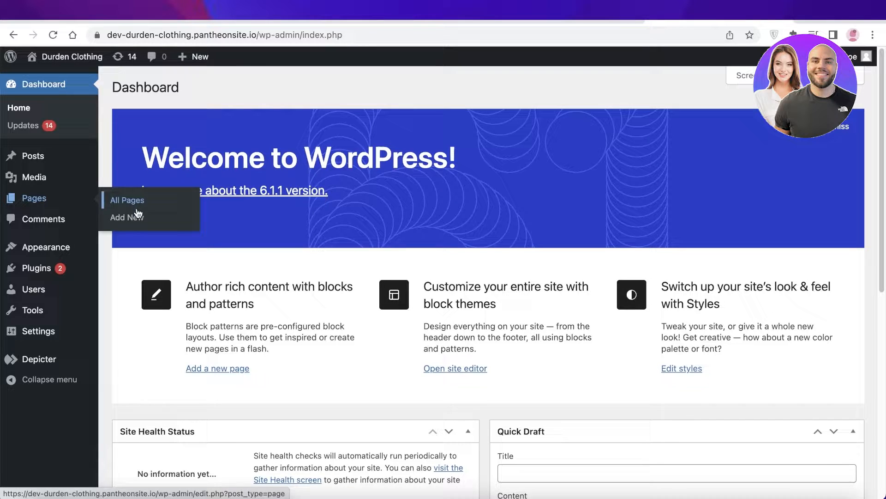
click(127, 217)
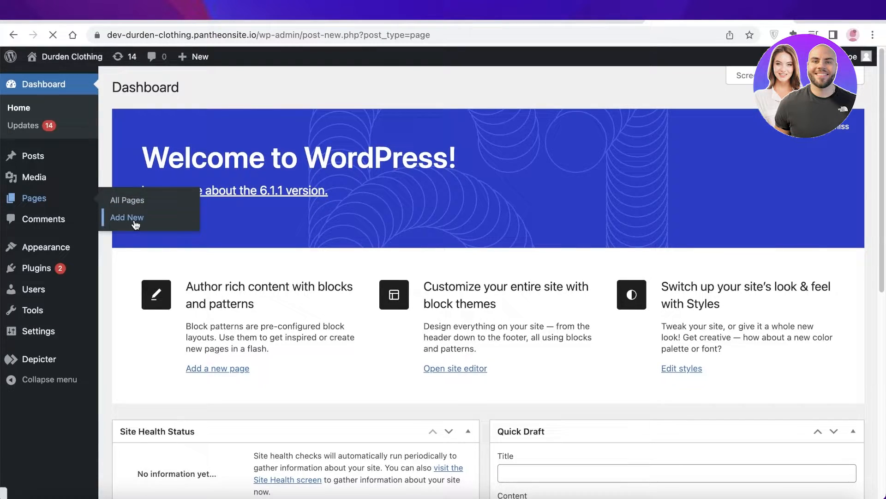
click(126, 217)
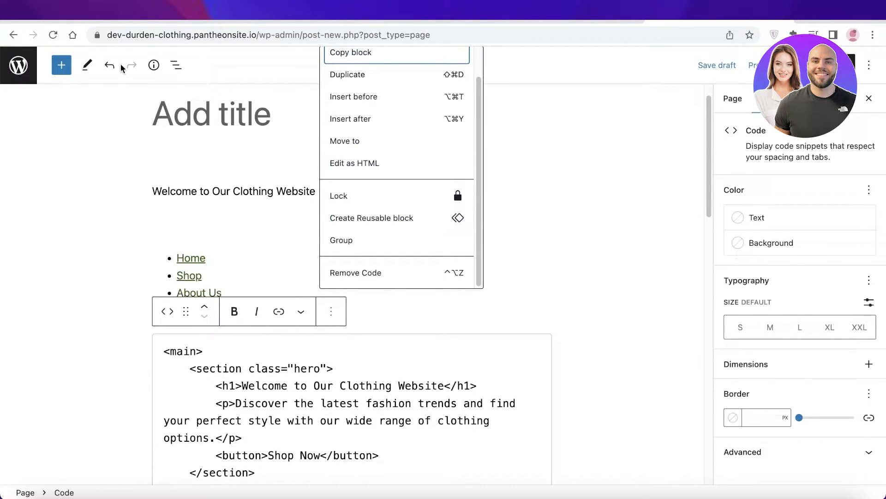
Step: Delete the pasted blocks and search the block inserter for 'ht' to add Custom HTML
click(356, 273)
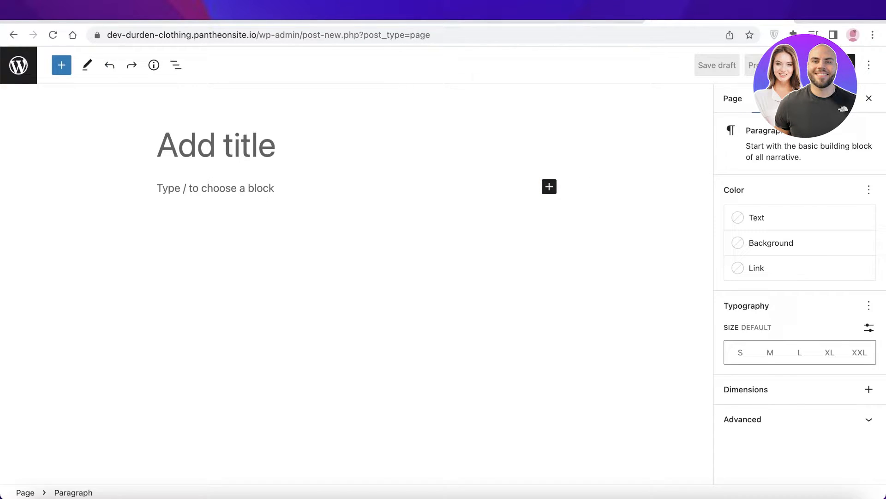
click(61, 65)
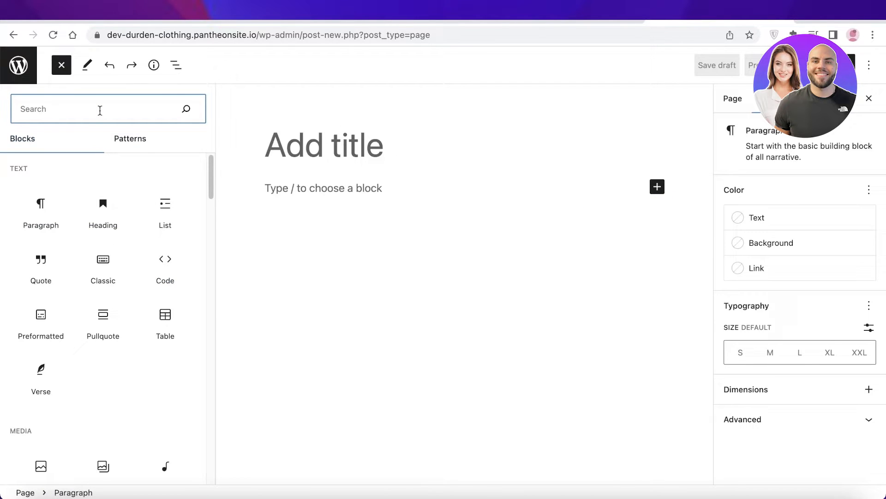
text(ht)
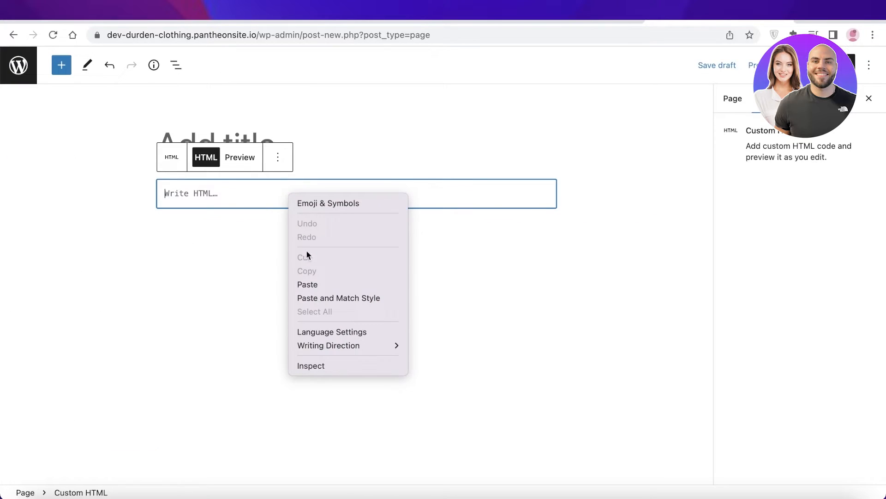
Step: Paste the welcome-page code into the Custom HTML block and scroll through its preview
click(308, 284)
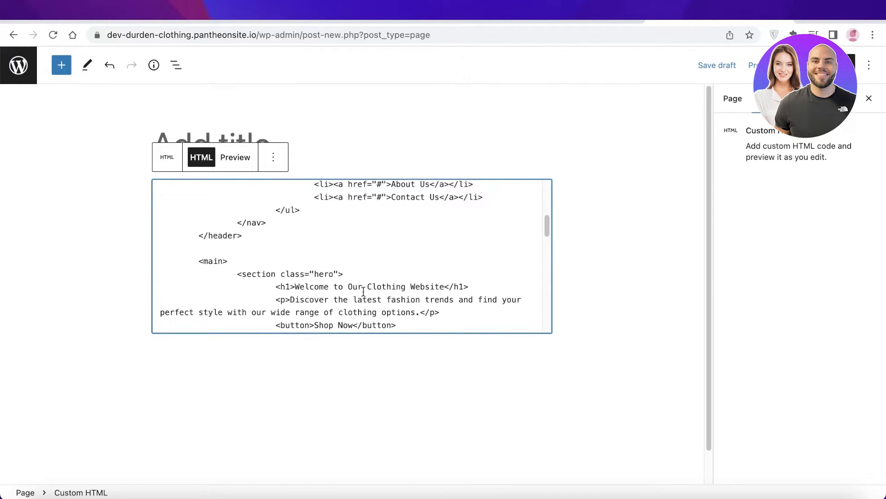
click(235, 156)
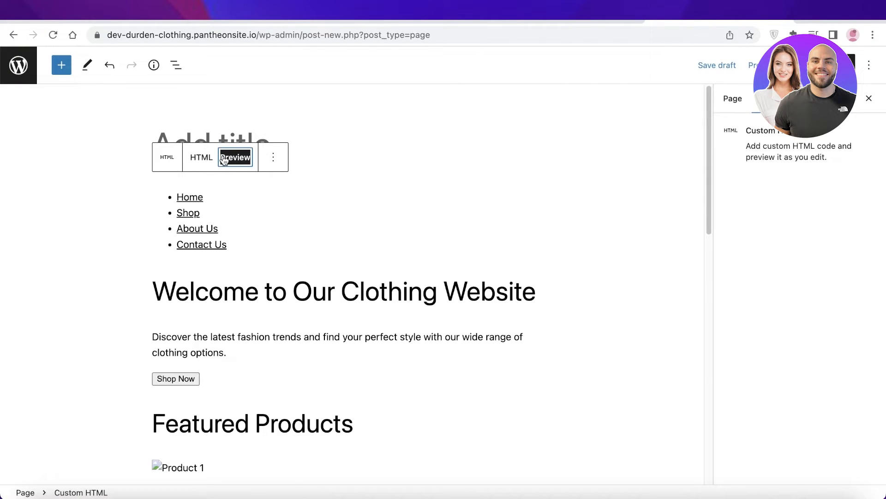
scroll(down, 3)
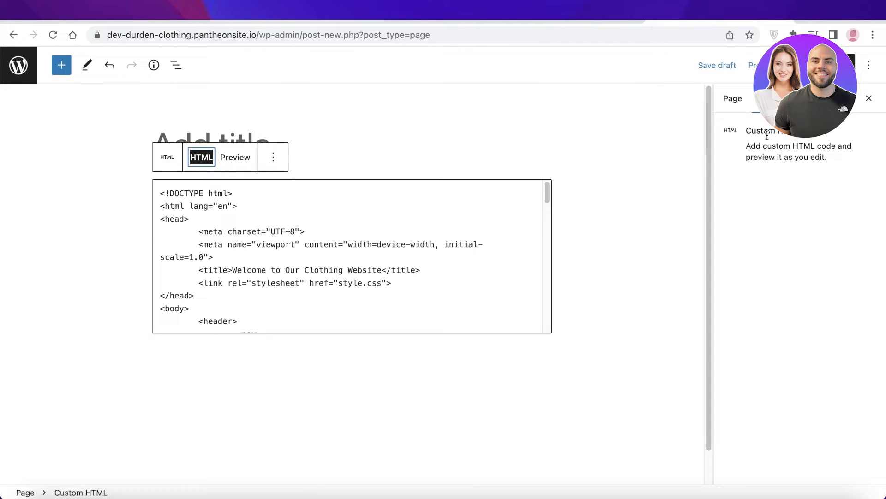
Step: Publish the page, confirm in the pre-publish panel, and view it live
click(754, 65)
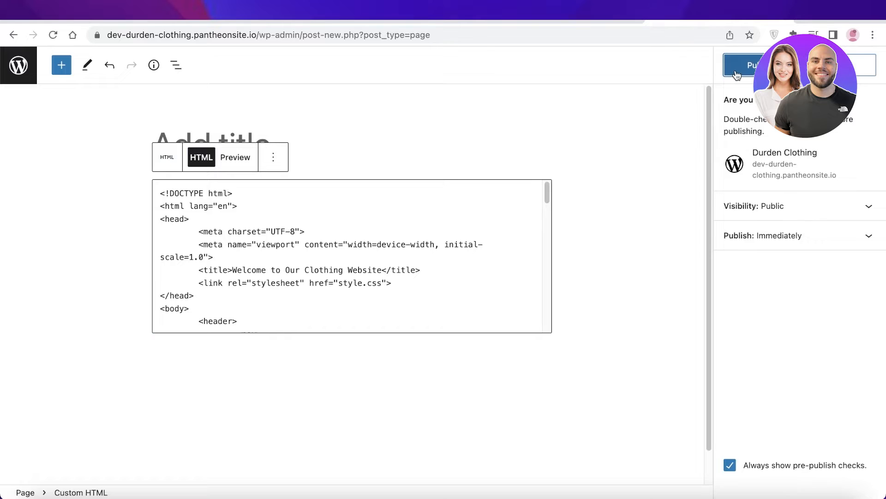
click(752, 65)
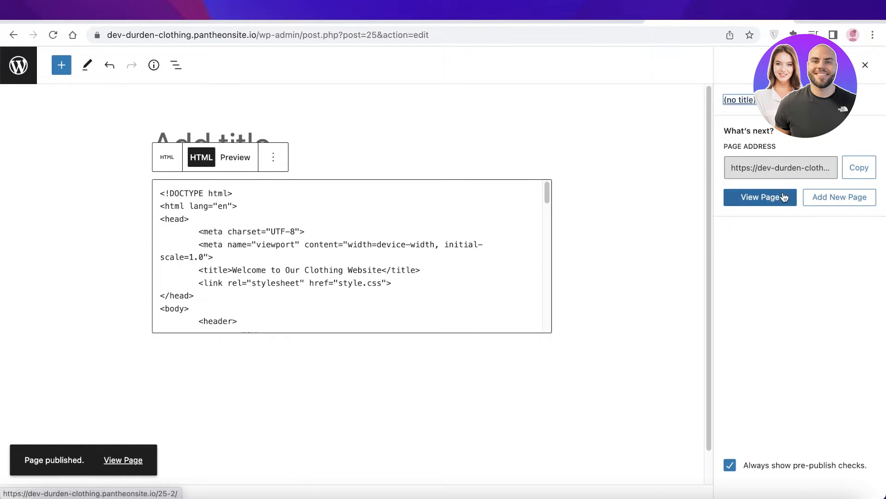
click(760, 197)
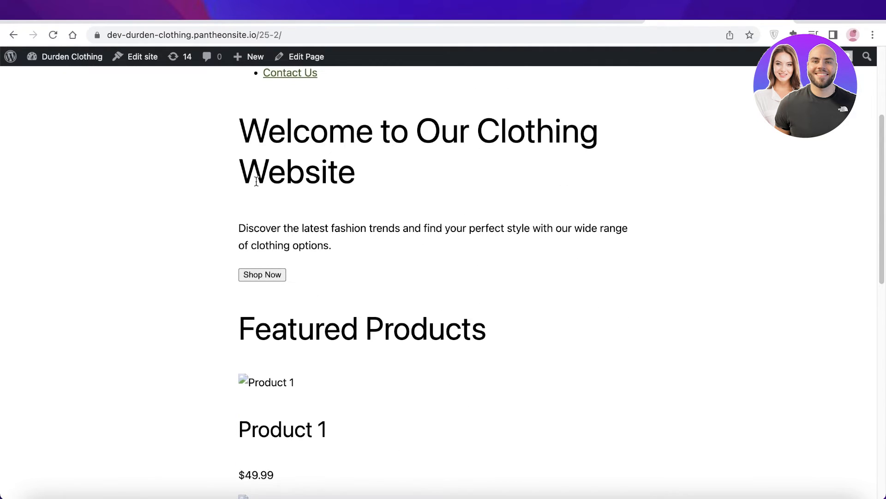
scroll(down, 3)
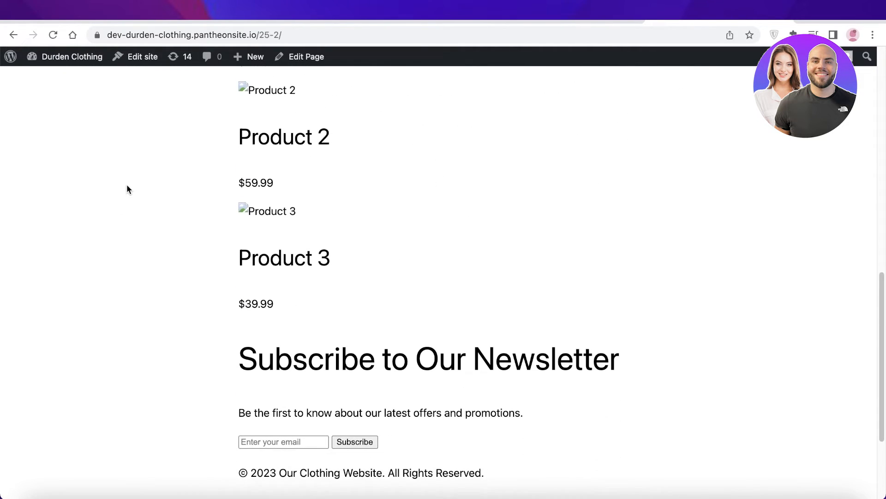
scroll(down, 3)
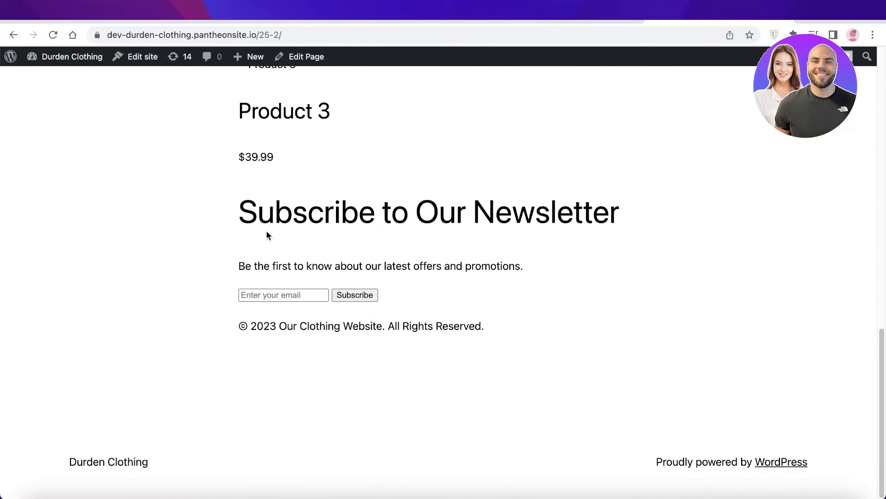
scroll(up, 3)
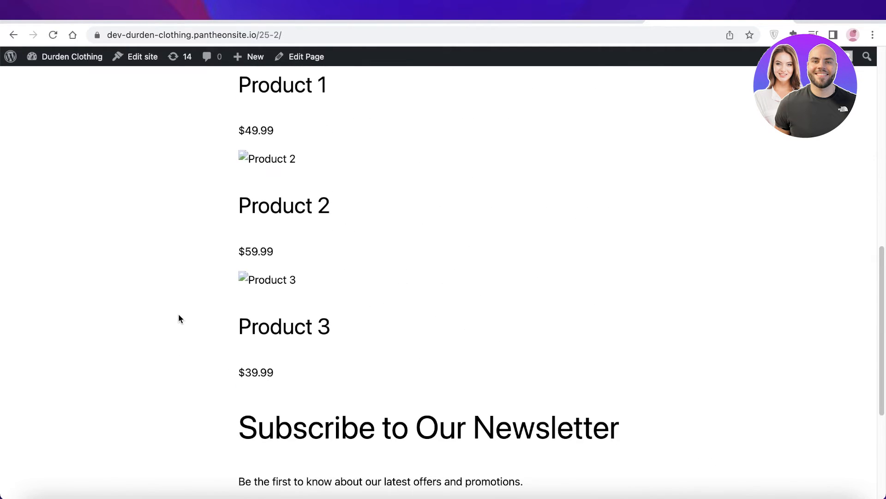
scroll(up, 3)
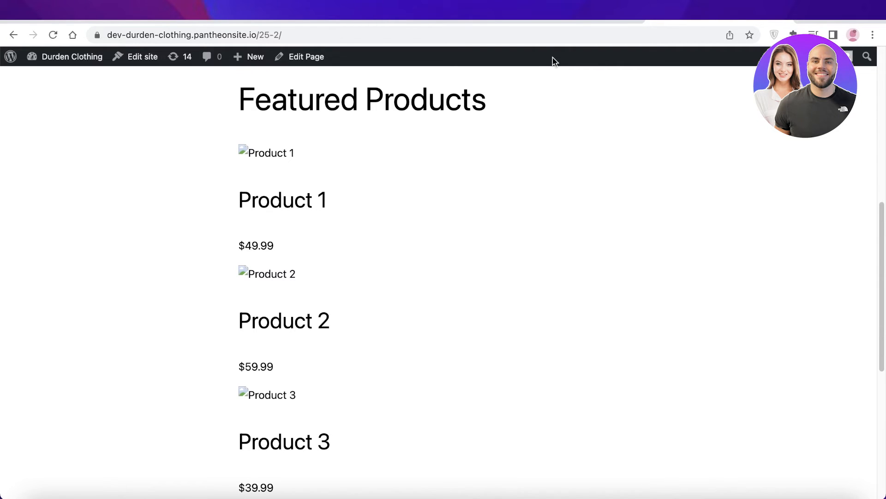
scroll(up, 3)
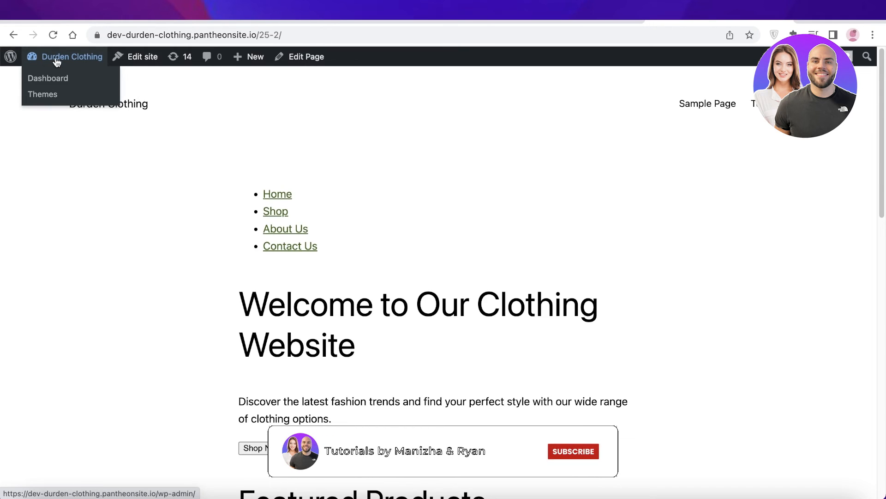
click(572, 450)
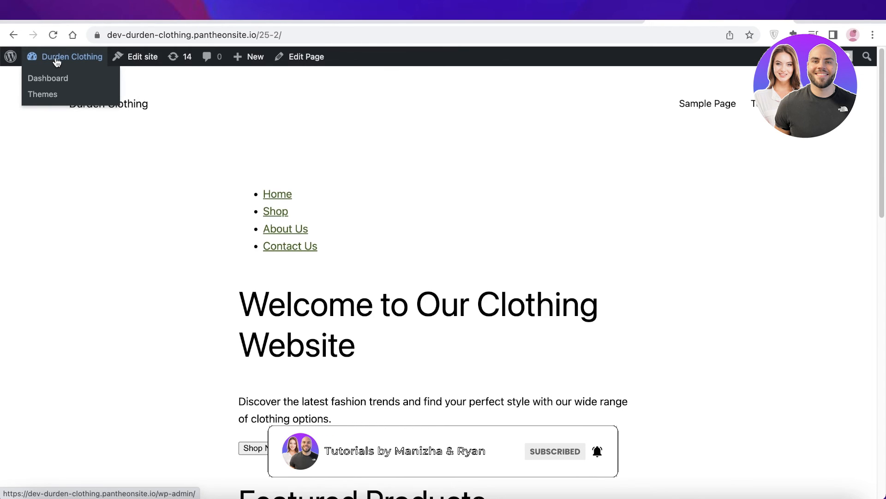